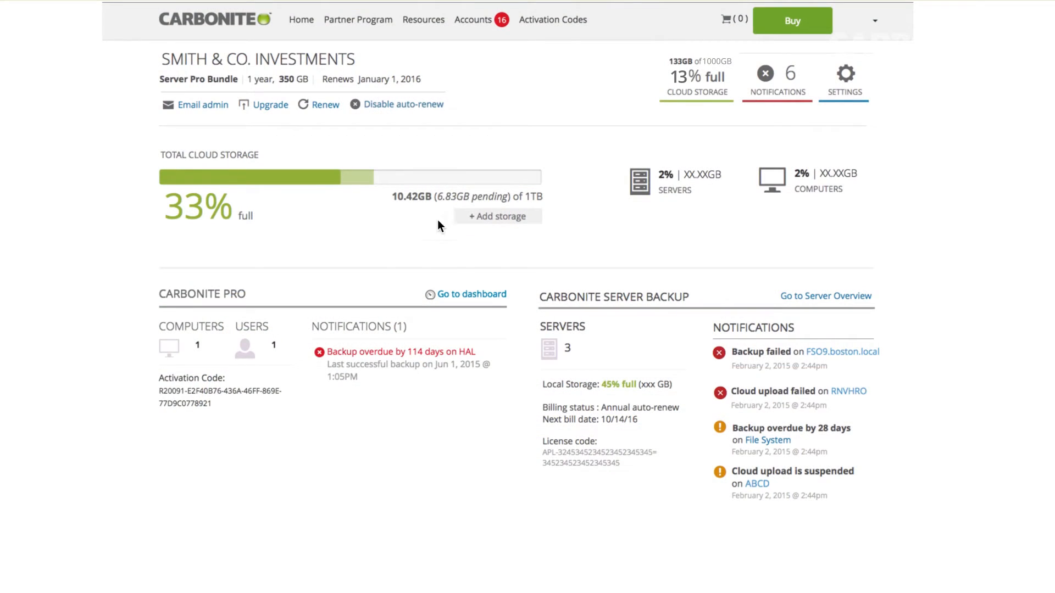
pyautogui.moveTo(400, 163)
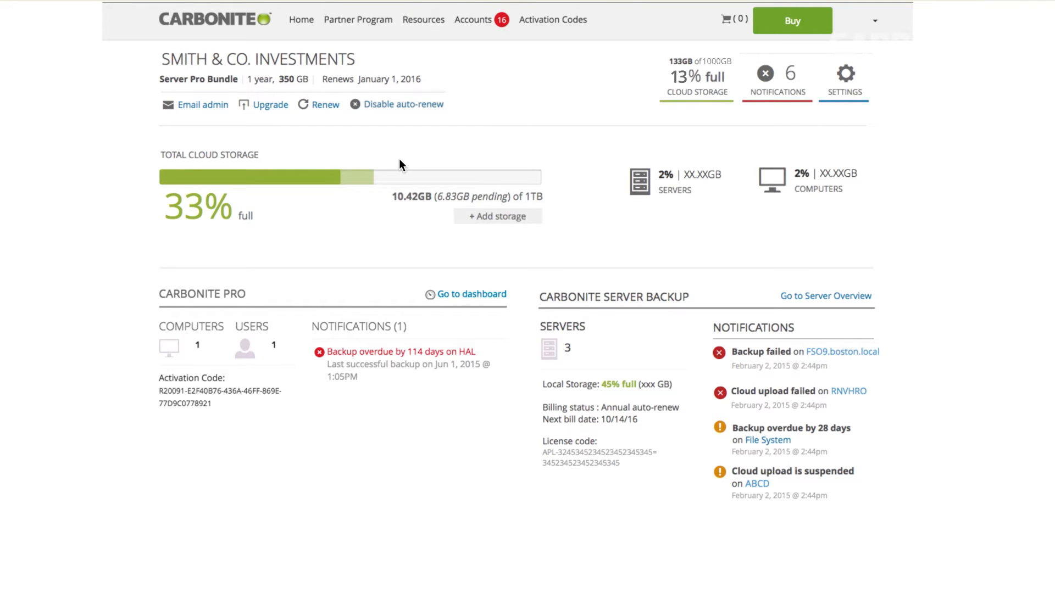
pyautogui.moveTo(584, 309)
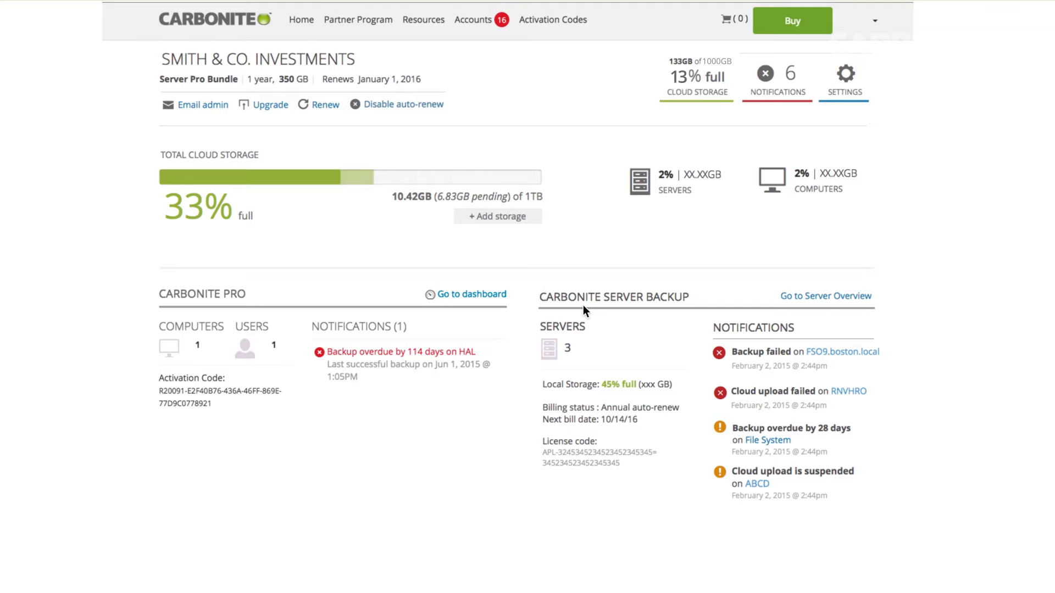
pyautogui.moveTo(637, 345)
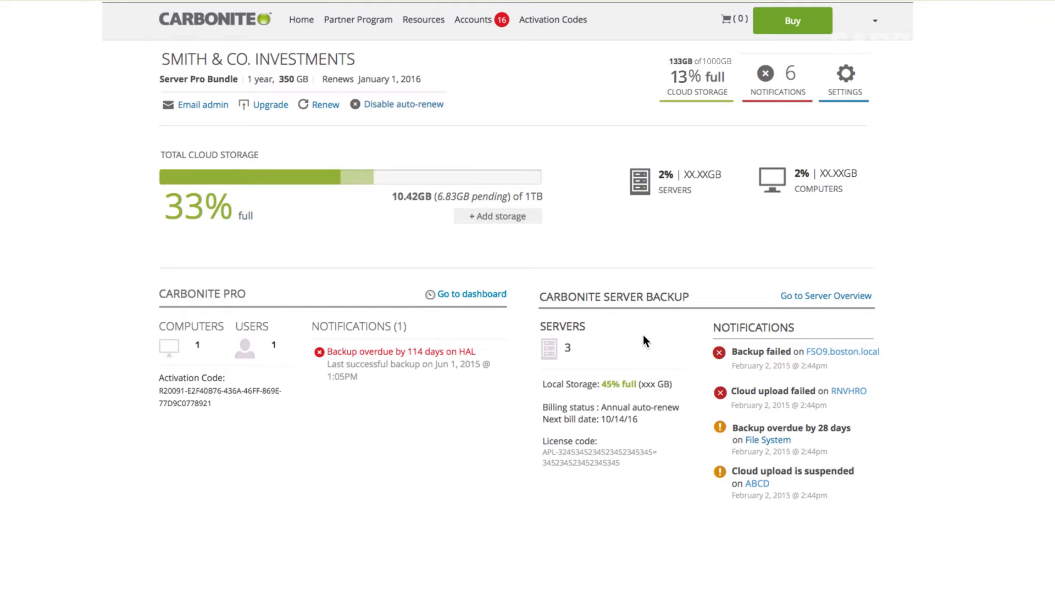
pyautogui.moveTo(552, 175)
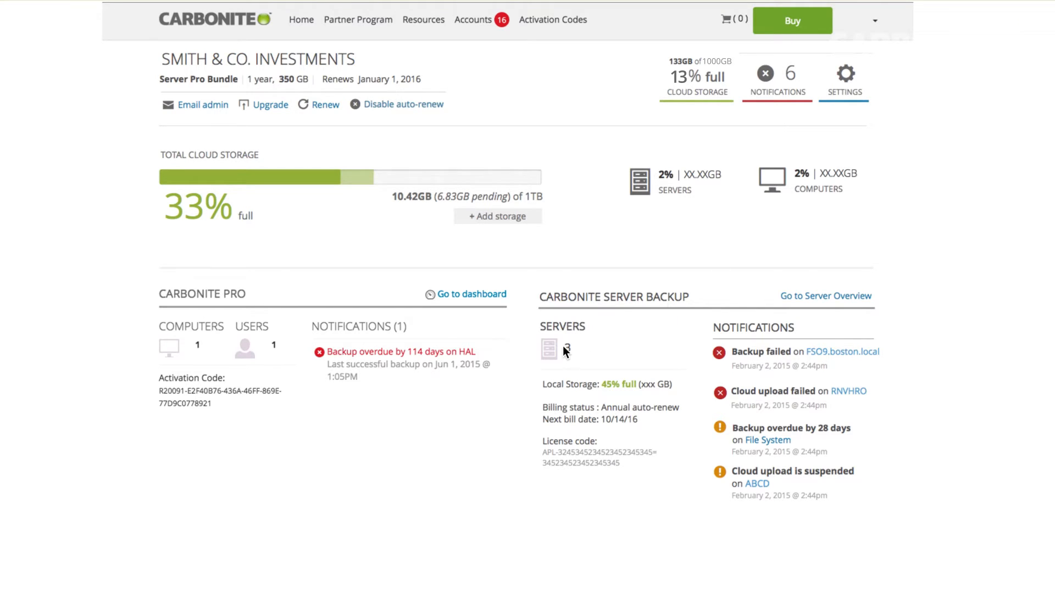
pyautogui.moveTo(782, 365)
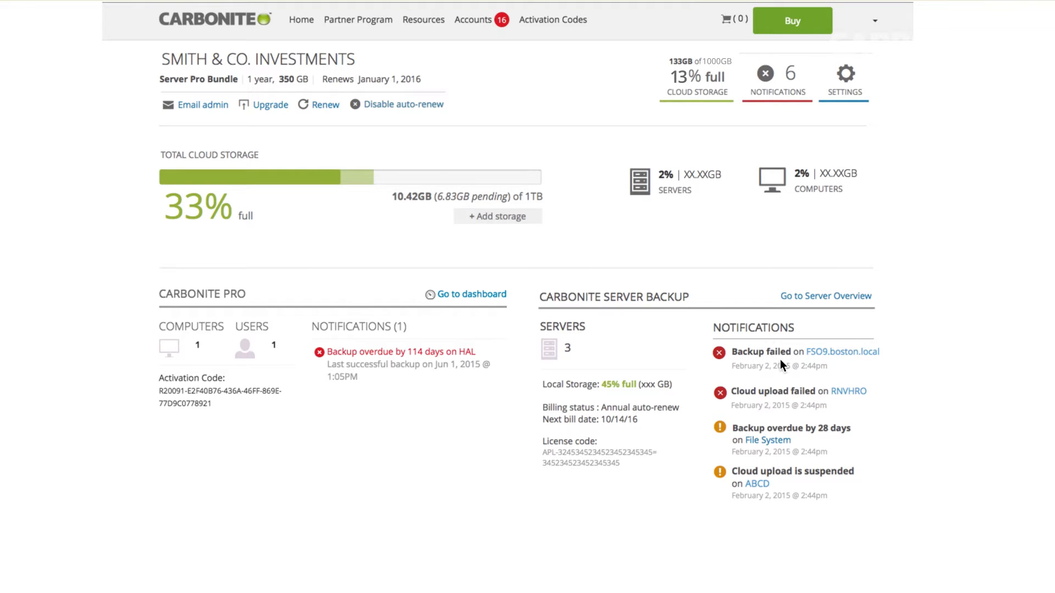
pyautogui.moveTo(733, 379)
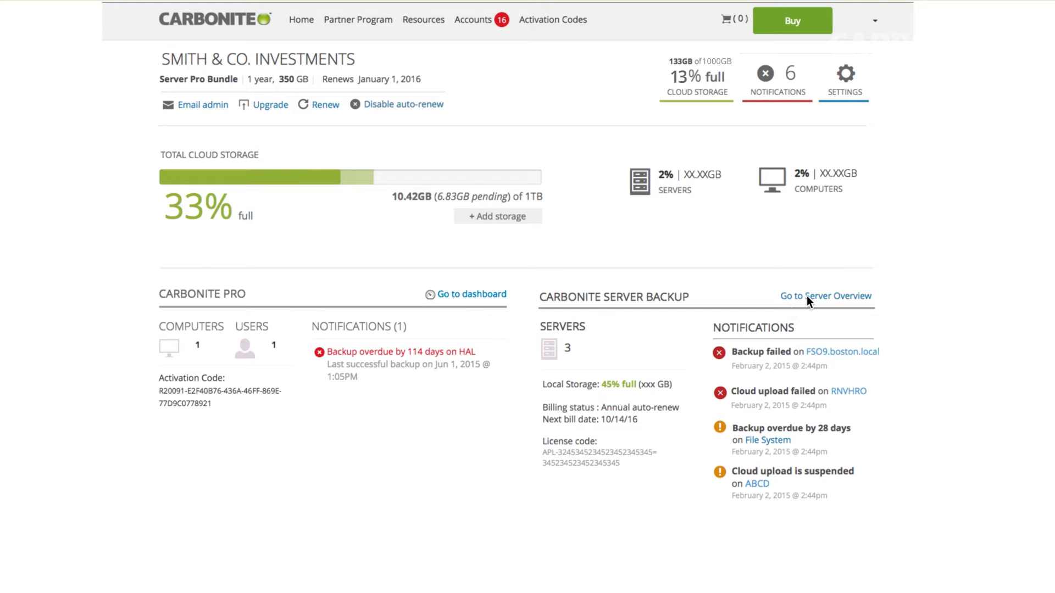
# Show the Server Overview listing FS09.boston.local, RNVHR0 and FS09.lewiston.local with their backup statuses
pyautogui.click(825, 296)
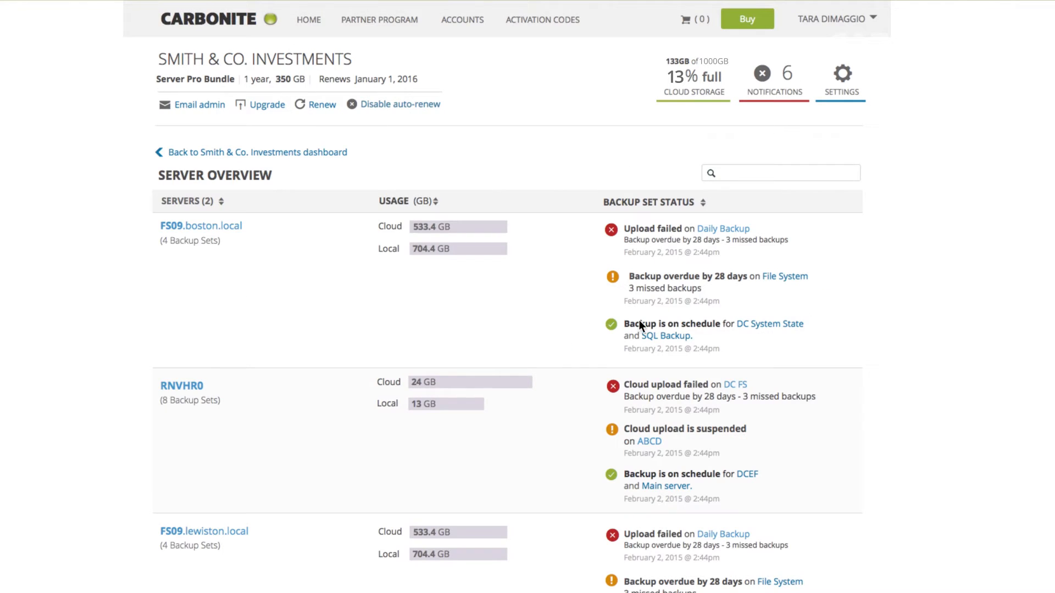
pyautogui.moveTo(497, 310)
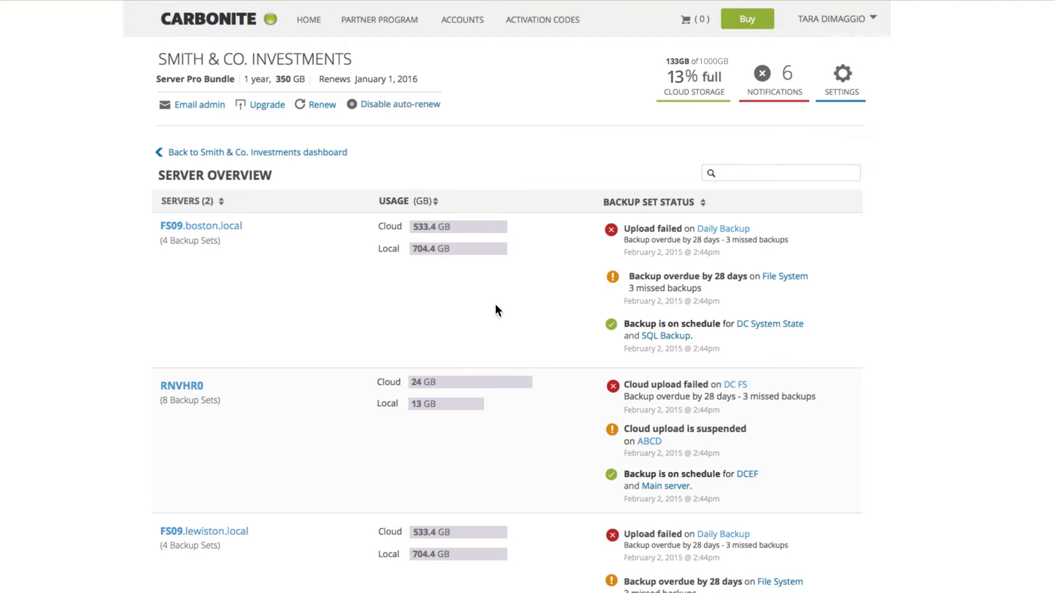
pyautogui.moveTo(321, 262)
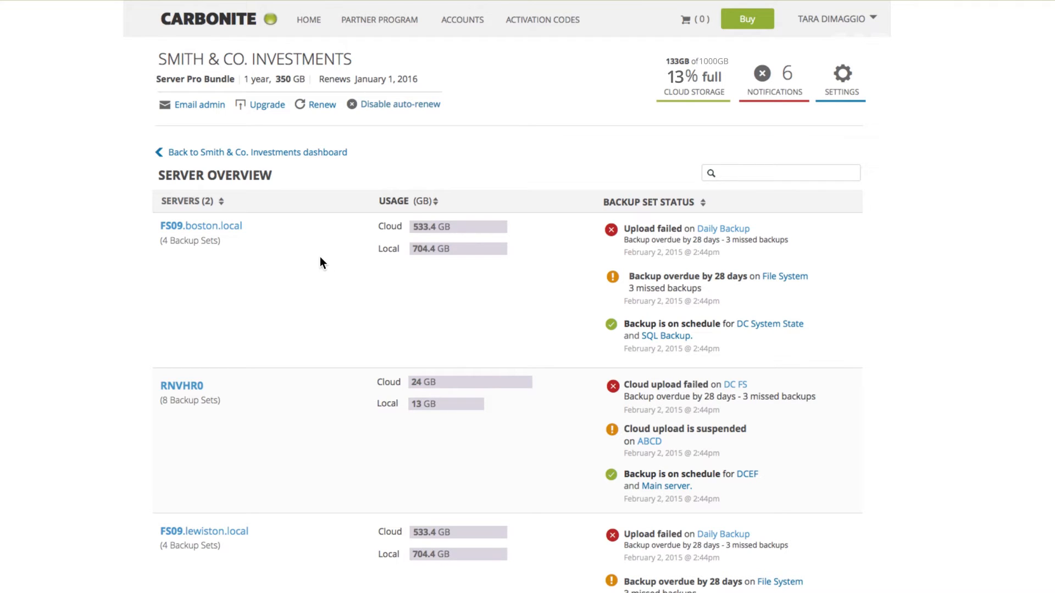
pyautogui.scroll(-3)
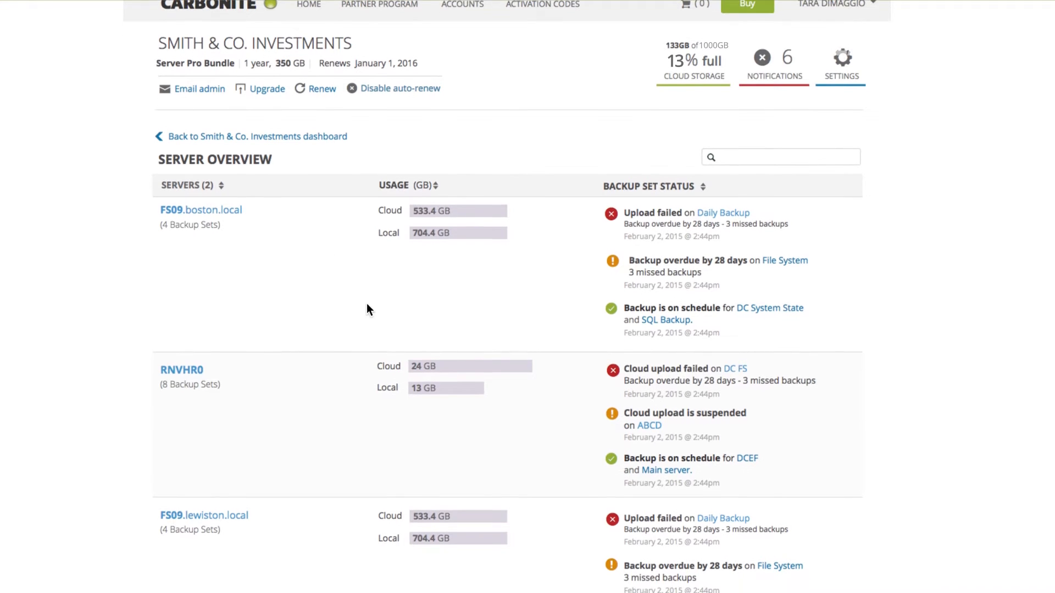
pyautogui.moveTo(396, 247)
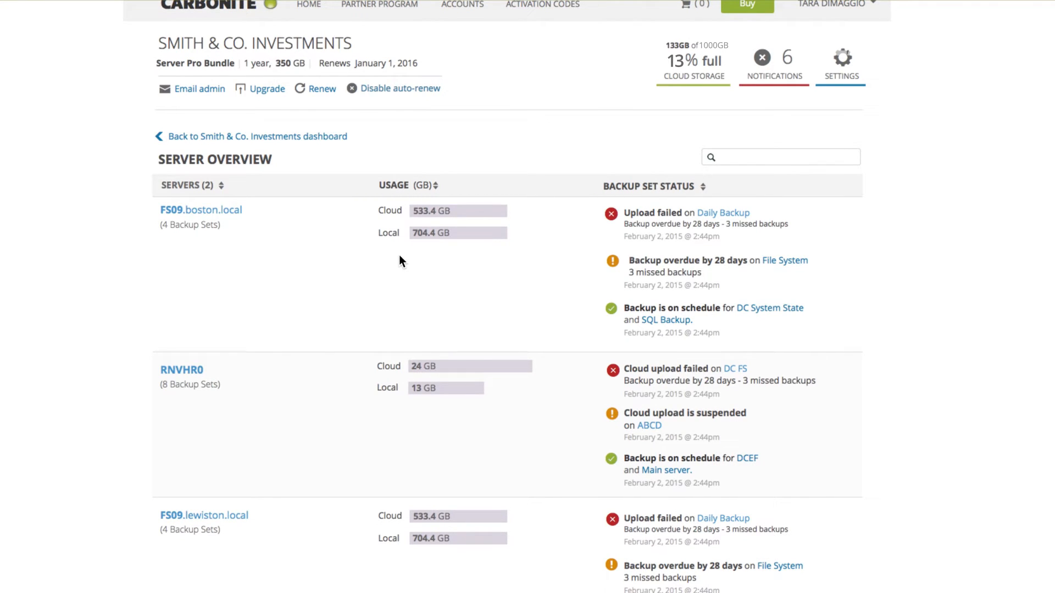
pyautogui.moveTo(475, 304)
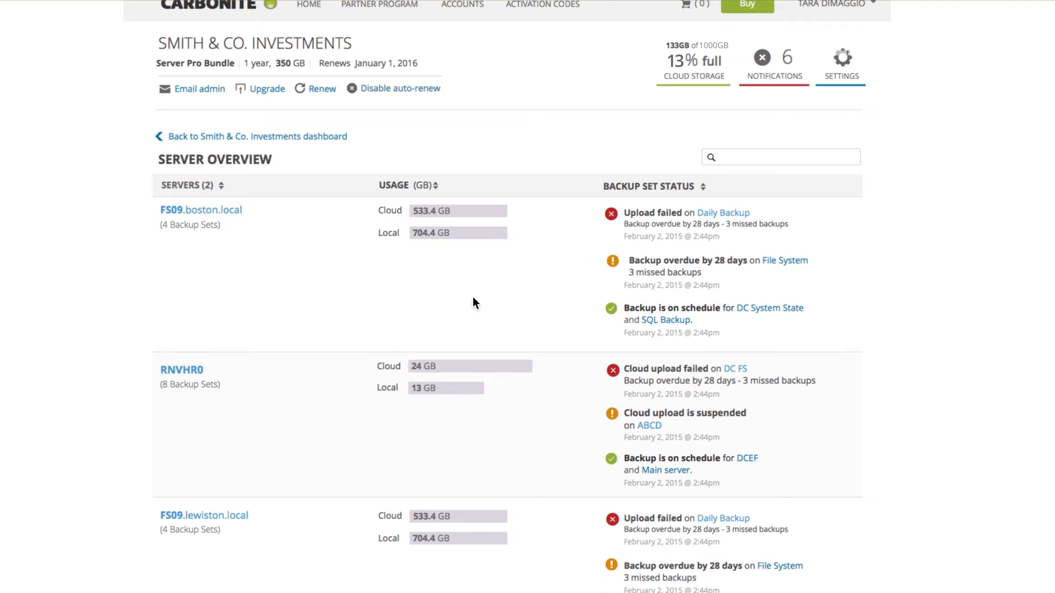
pyautogui.moveTo(634, 295)
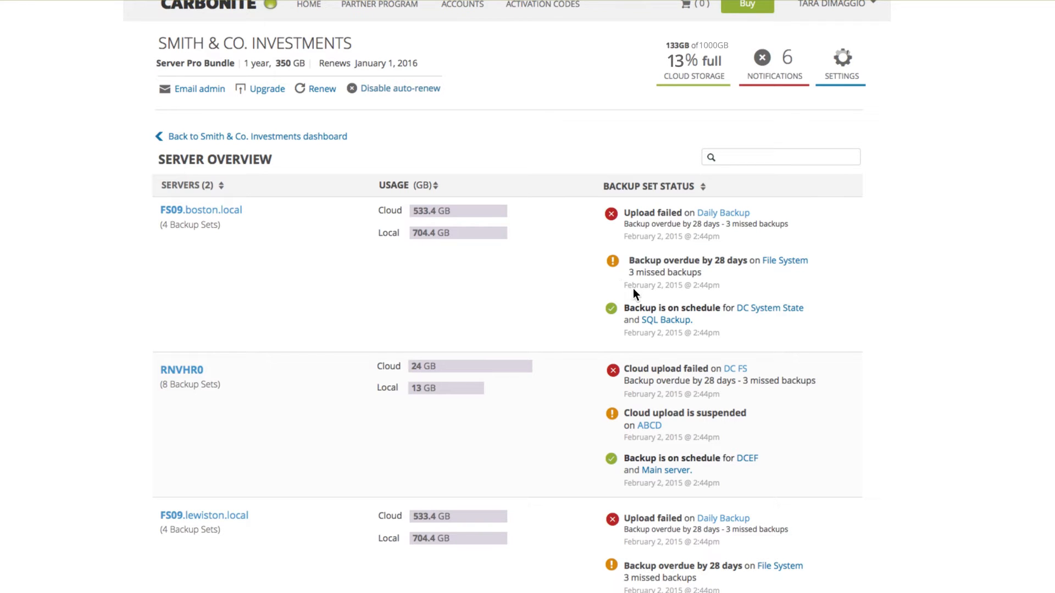
pyautogui.moveTo(625, 265)
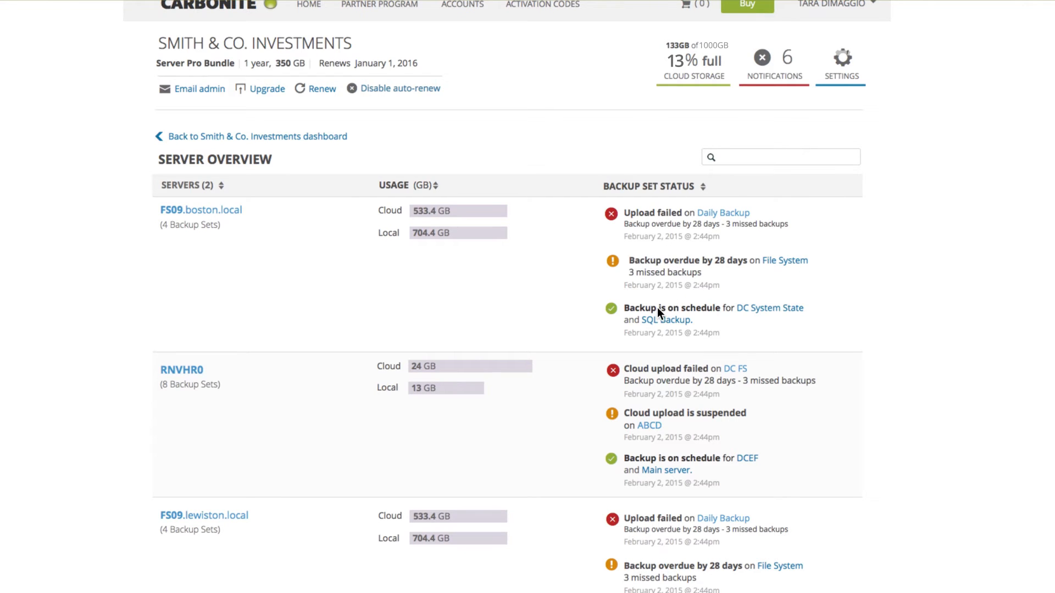
pyautogui.moveTo(695, 310)
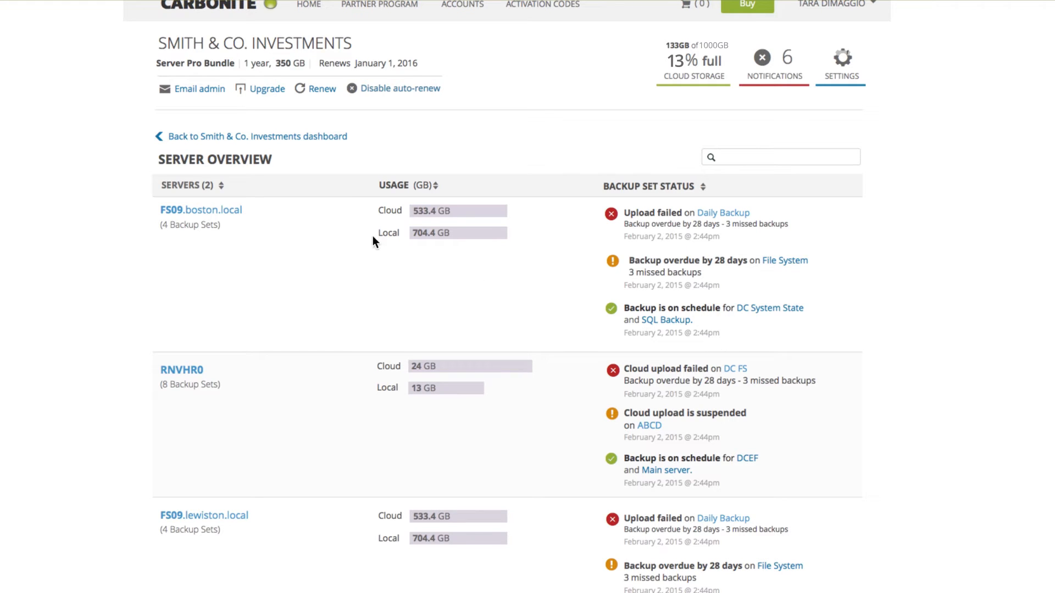
# Show FS09.boston.local's detail page with its four backup sets and recent backups
pyautogui.click(200, 210)
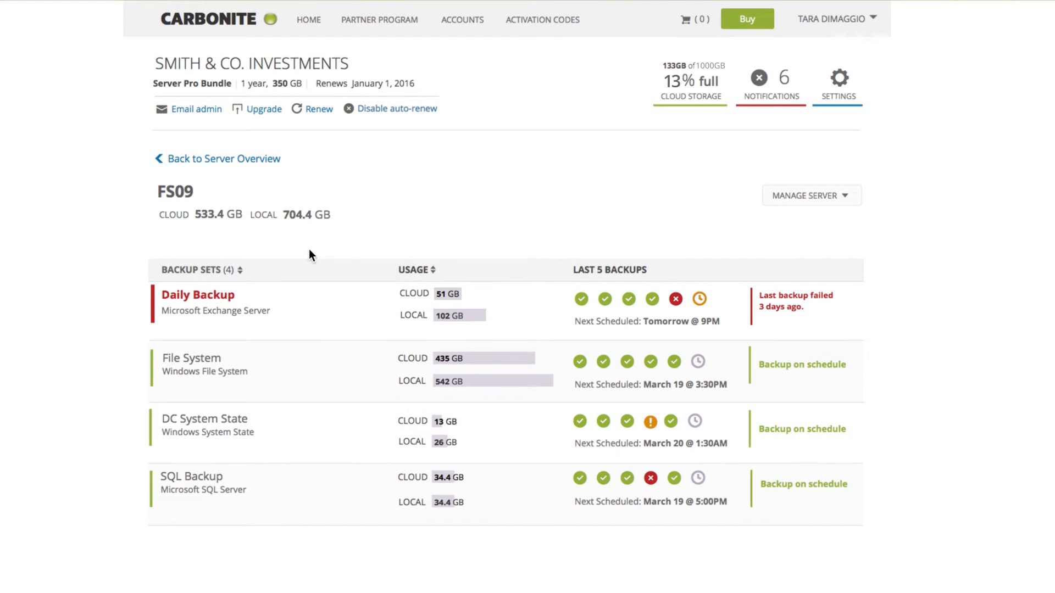
pyautogui.moveTo(304, 343)
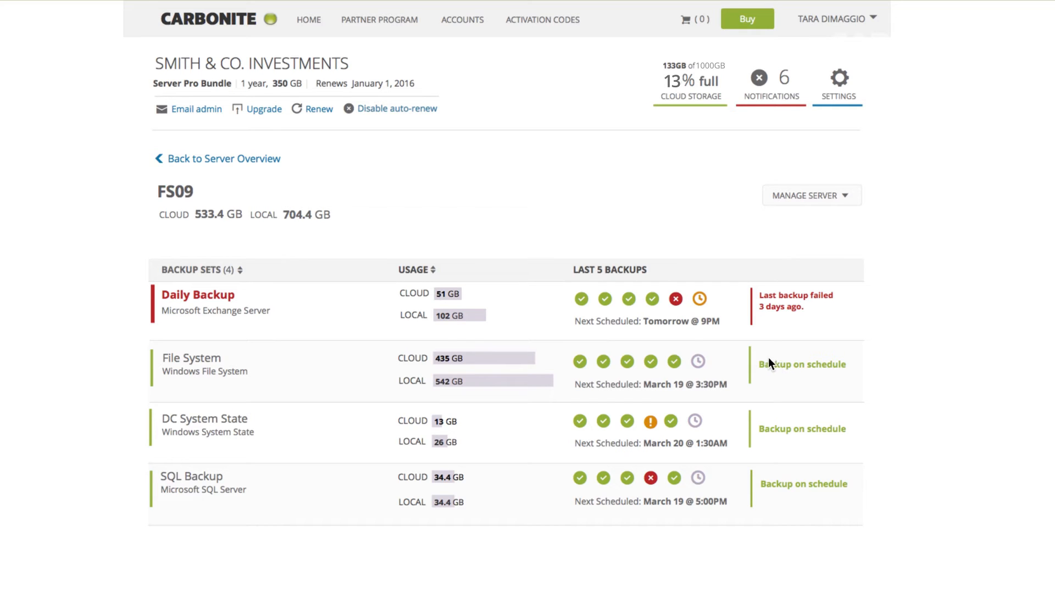
pyautogui.moveTo(251, 299)
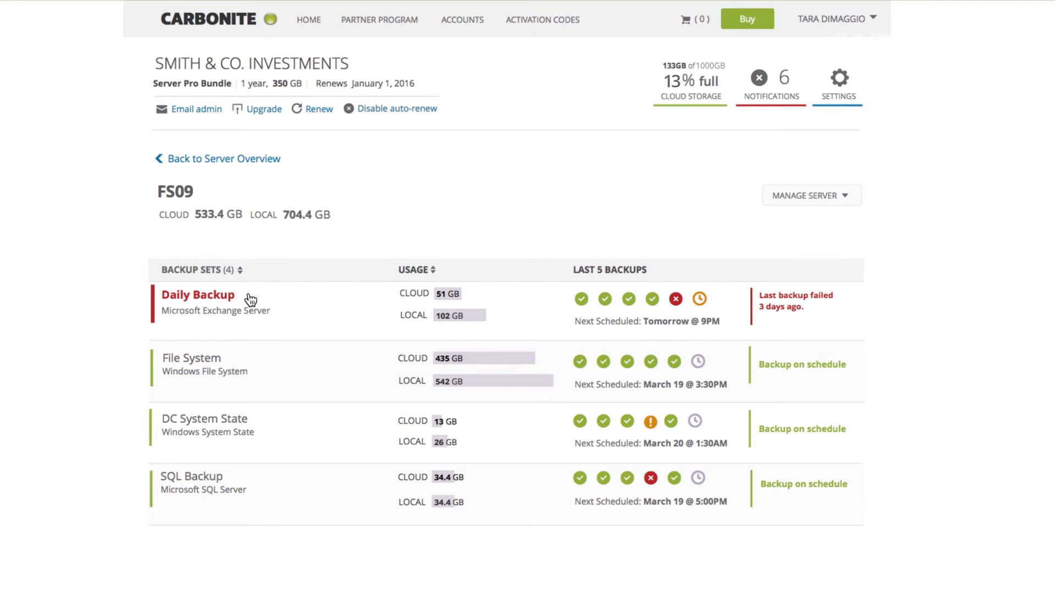
pyautogui.click(197, 295)
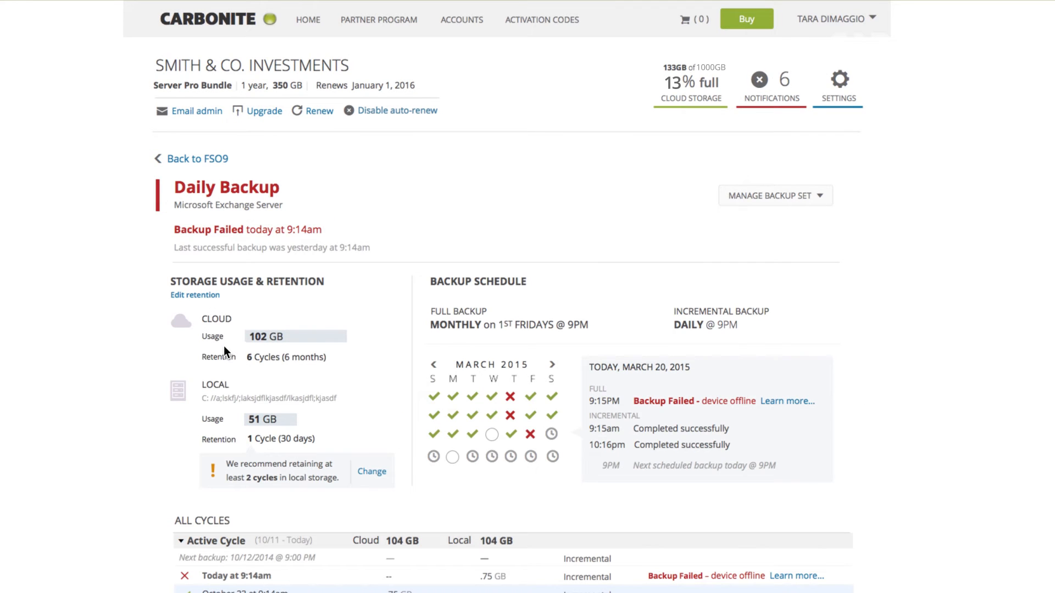
pyautogui.scroll(-3)
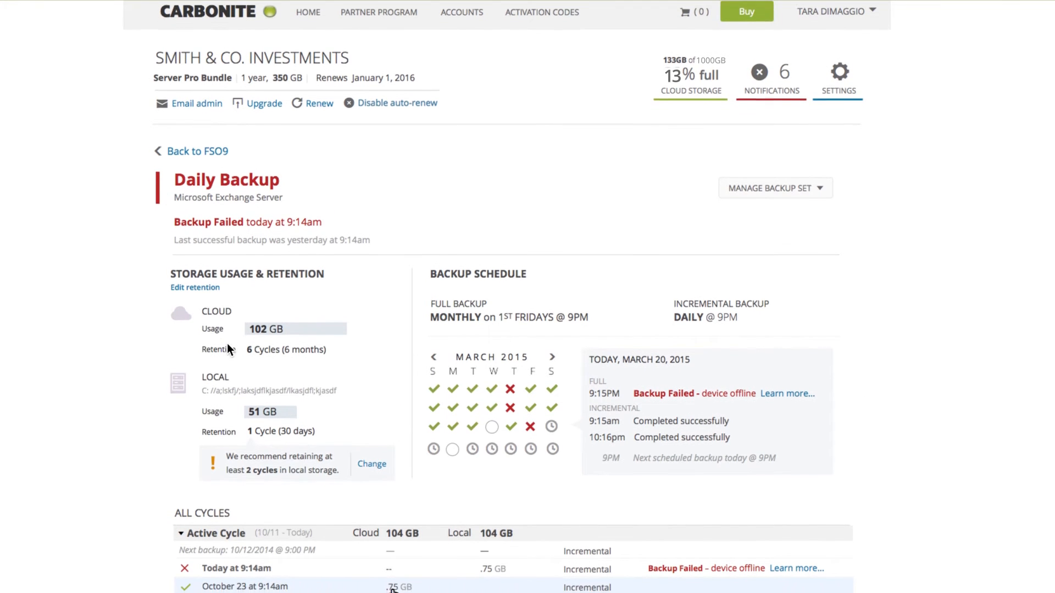
pyautogui.scroll(-3)
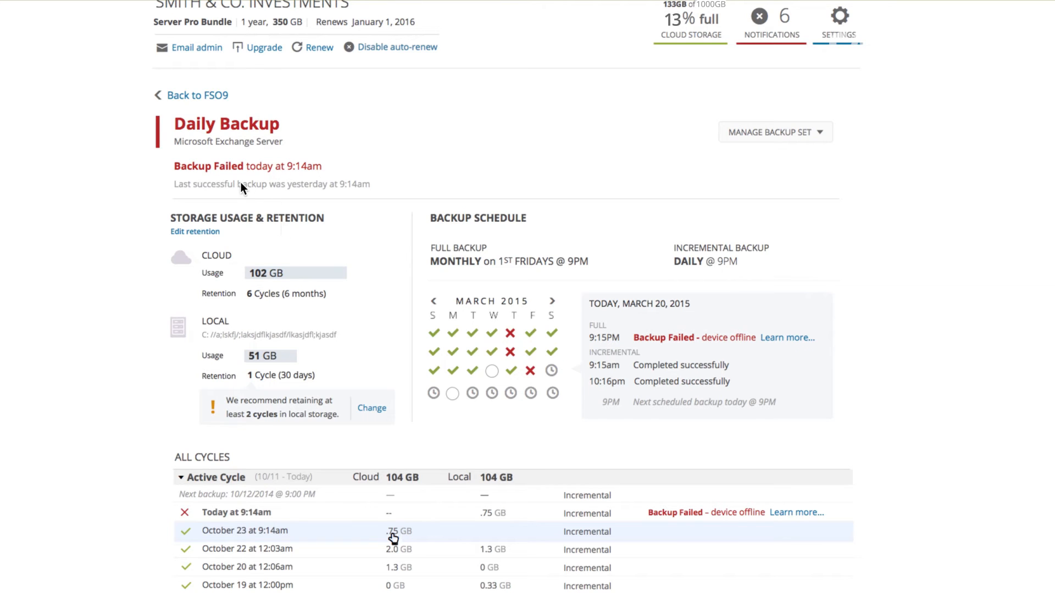
pyautogui.scroll(-3)
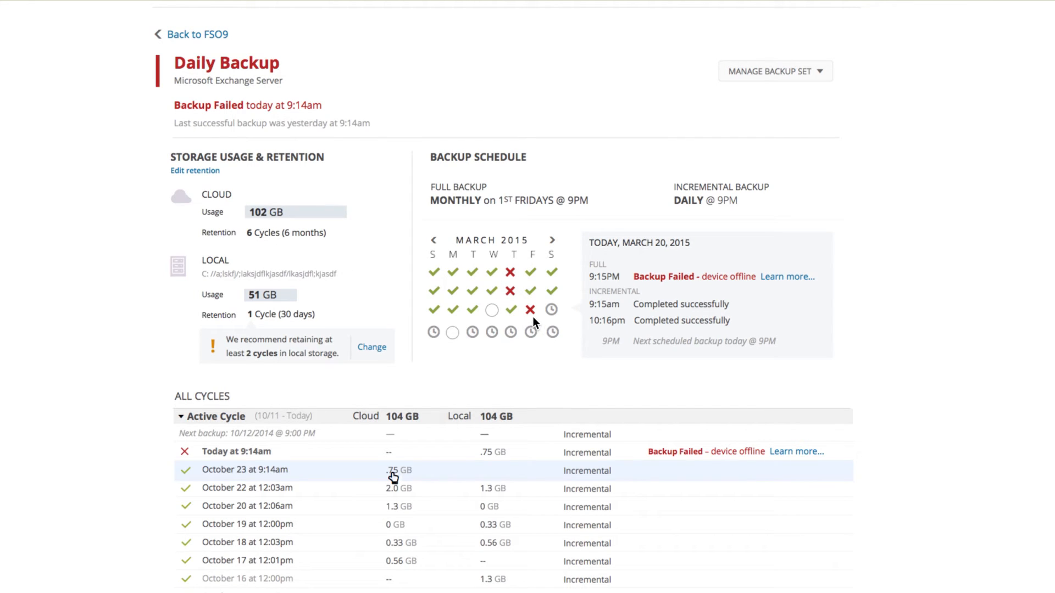
pyautogui.moveTo(538, 316)
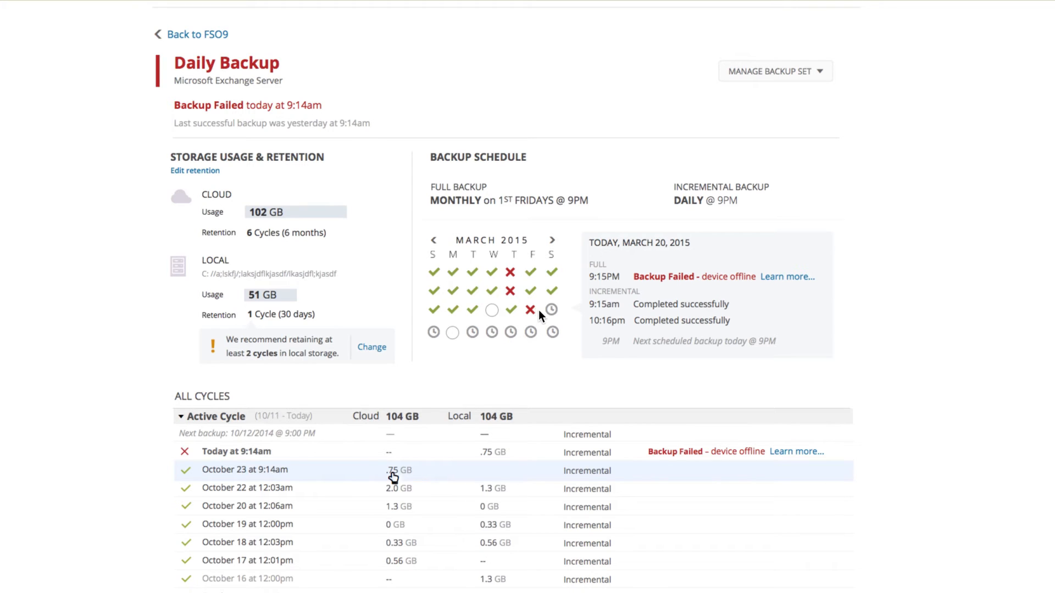
pyautogui.scroll(-3)
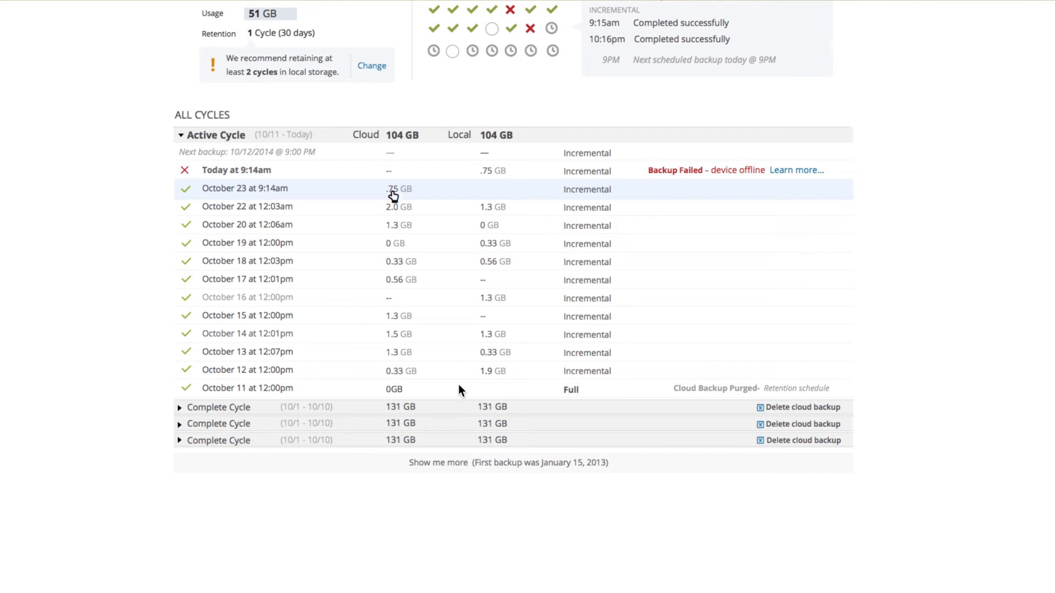
pyautogui.moveTo(504, 390)
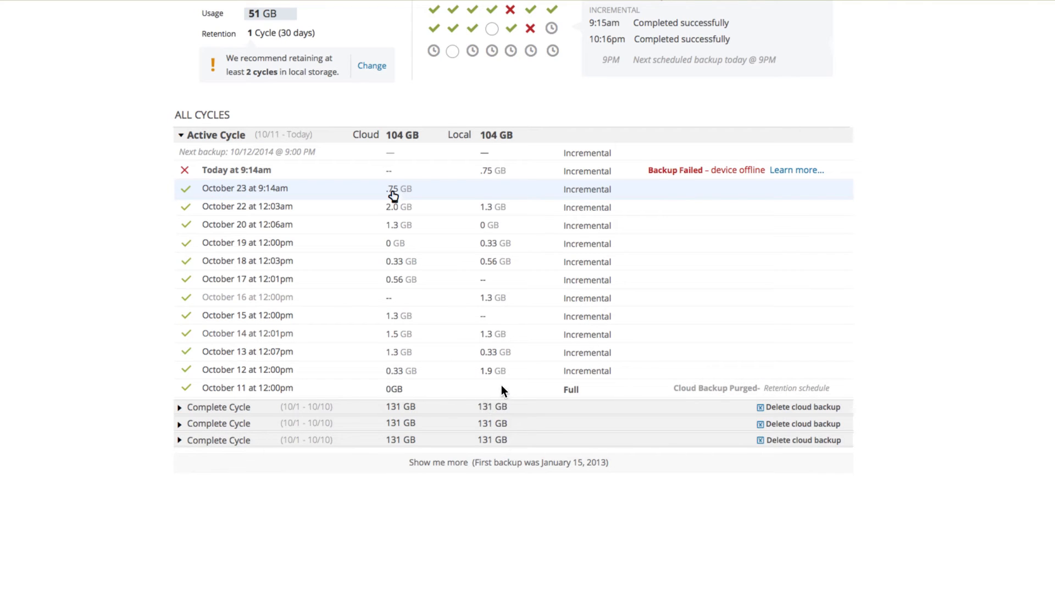
pyautogui.moveTo(461, 276)
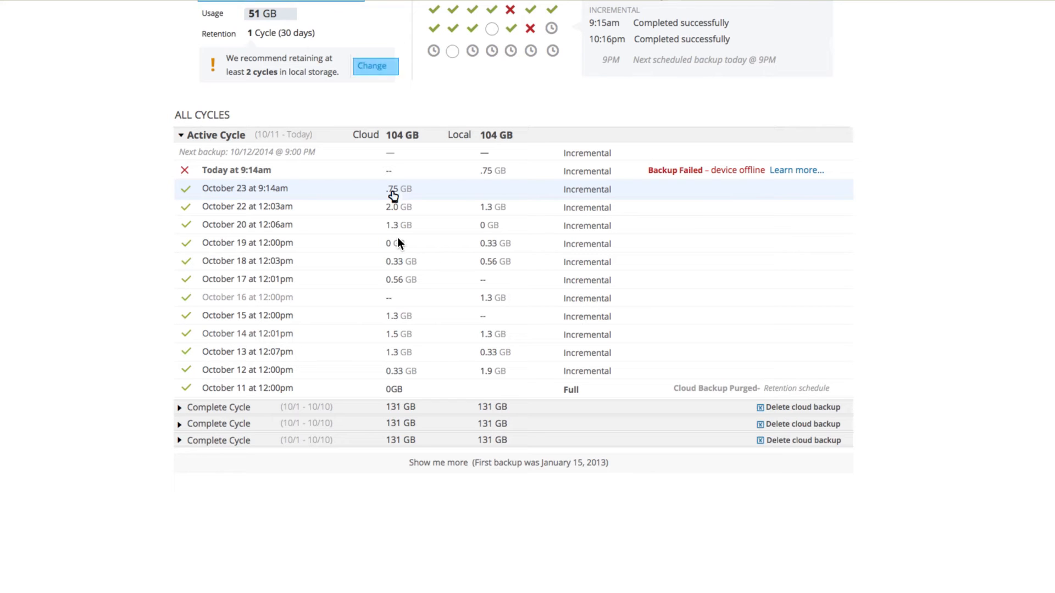
pyautogui.moveTo(650, 393)
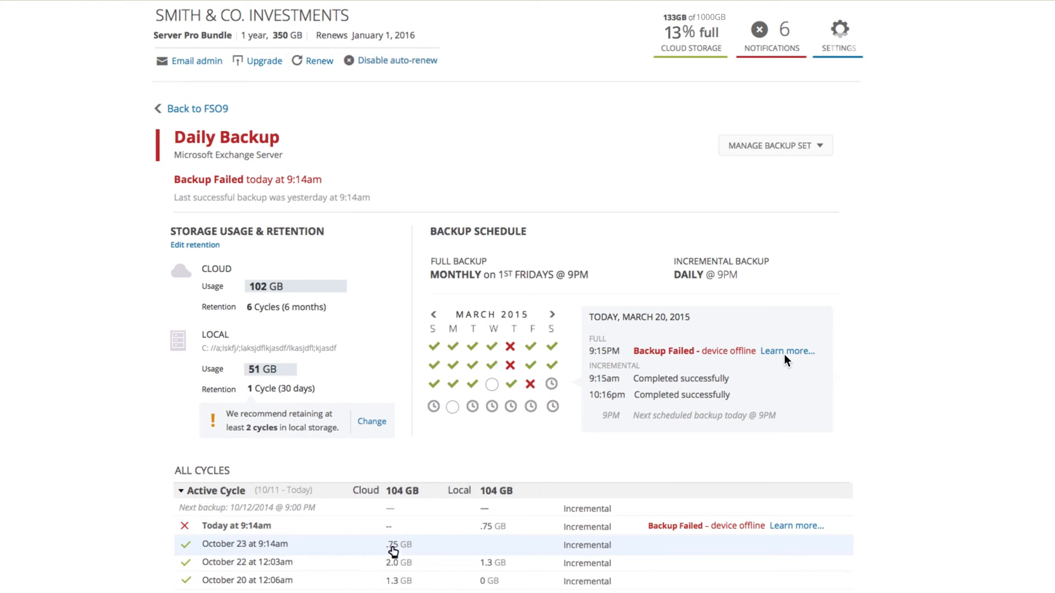
pyautogui.moveTo(568, 399)
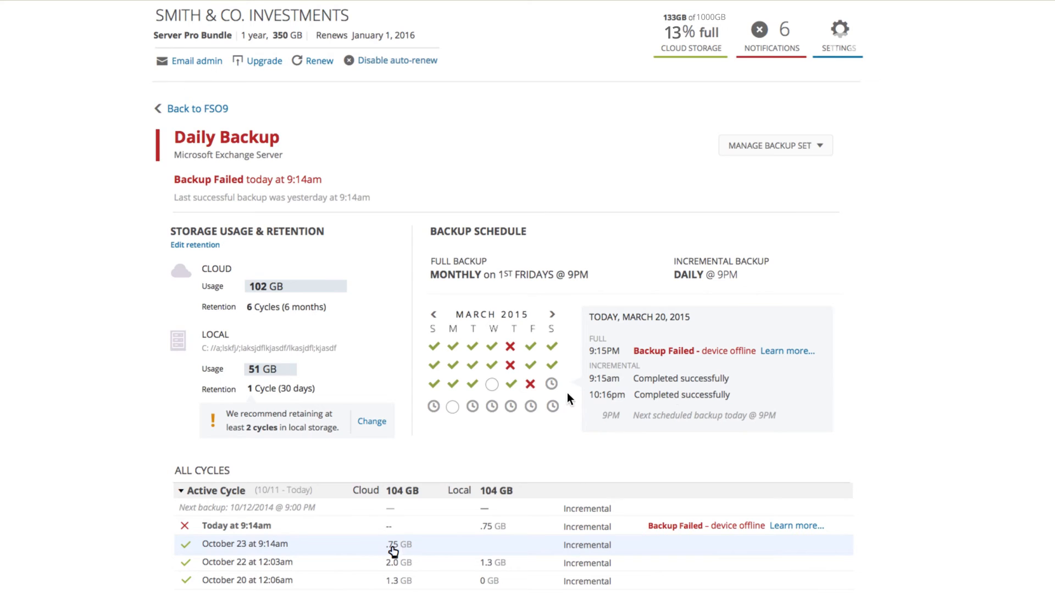
pyautogui.moveTo(368, 337)
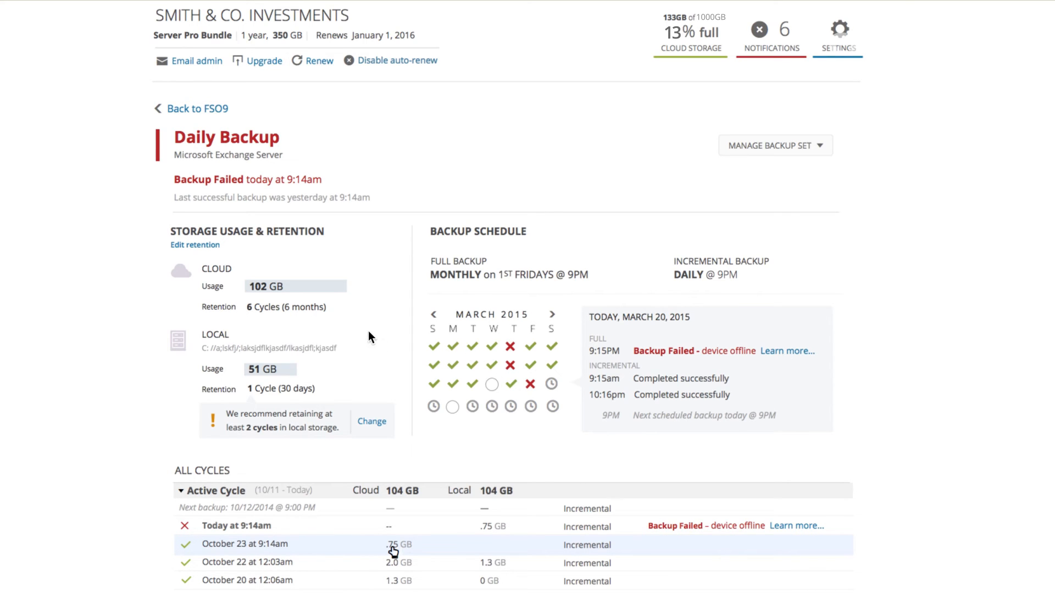
pyautogui.moveTo(304, 266)
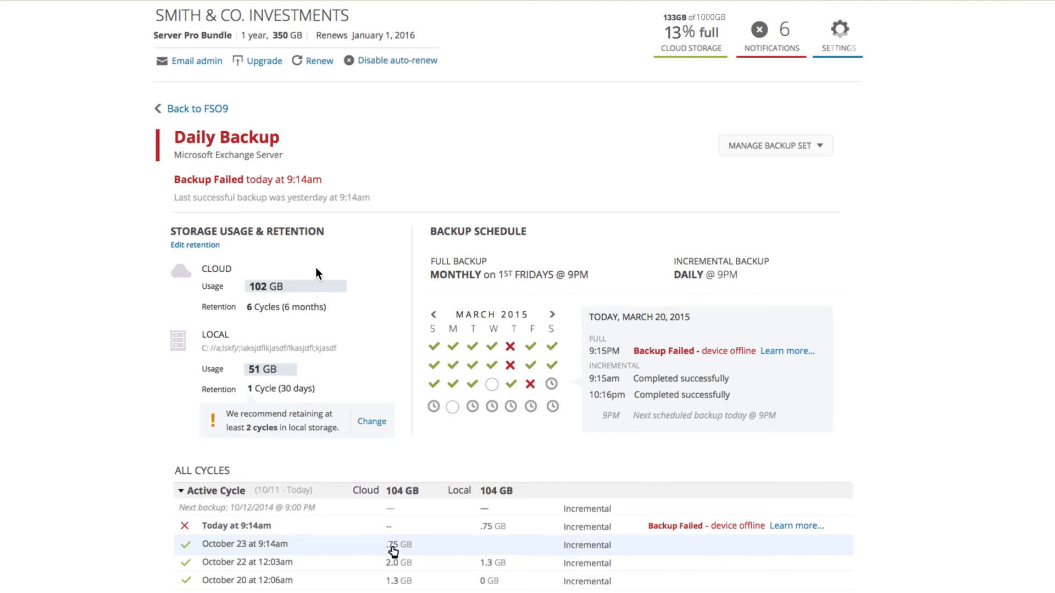
pyautogui.moveTo(211, 257)
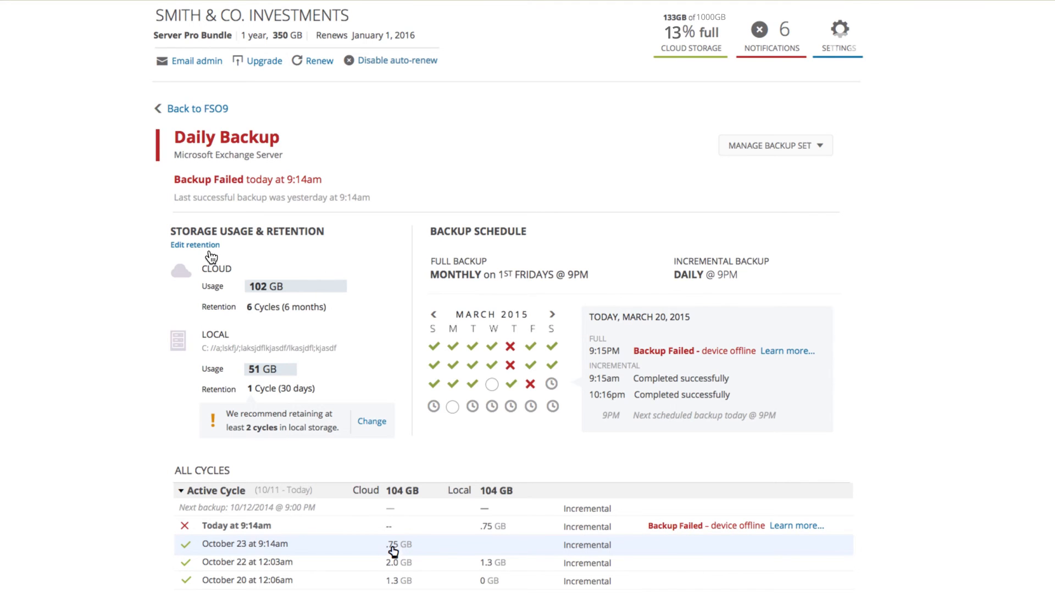
# Save Daily Backup retention at 6 cycles local and 6 cycles cloud
pyautogui.click(194, 243)
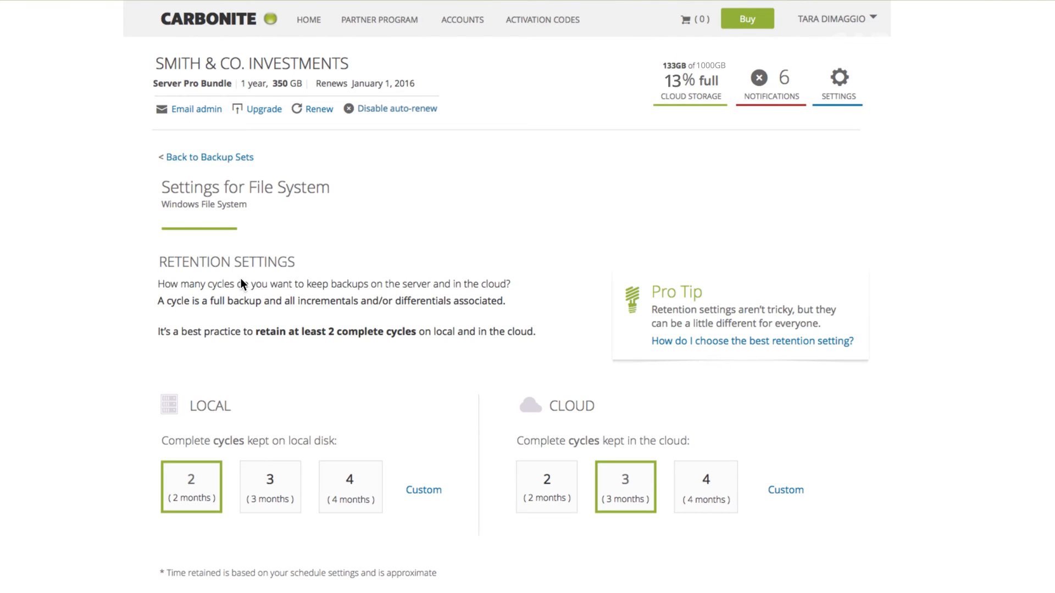
pyautogui.scroll(-3)
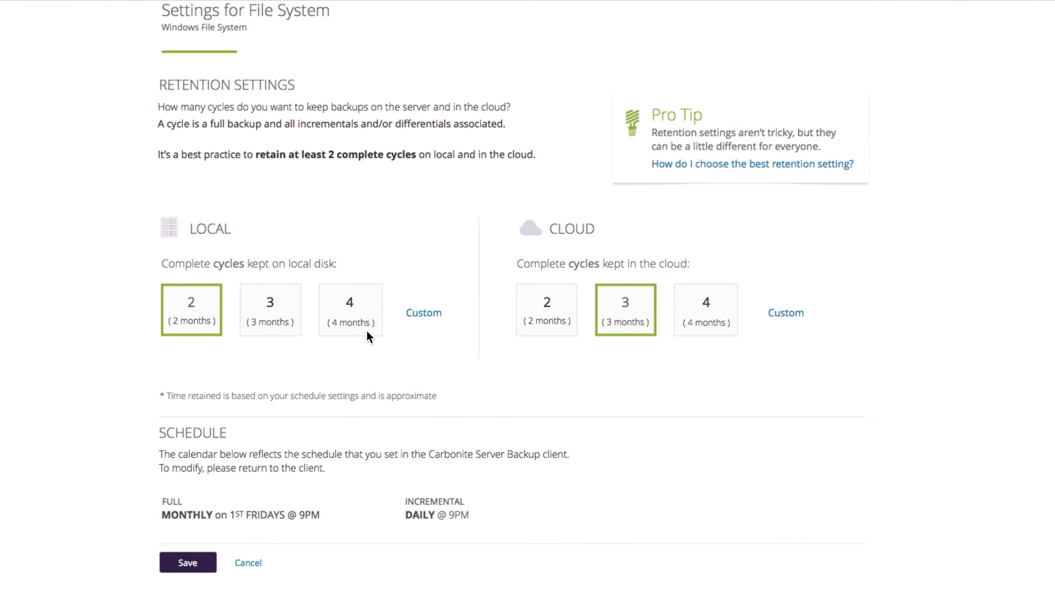
pyautogui.moveTo(423, 320)
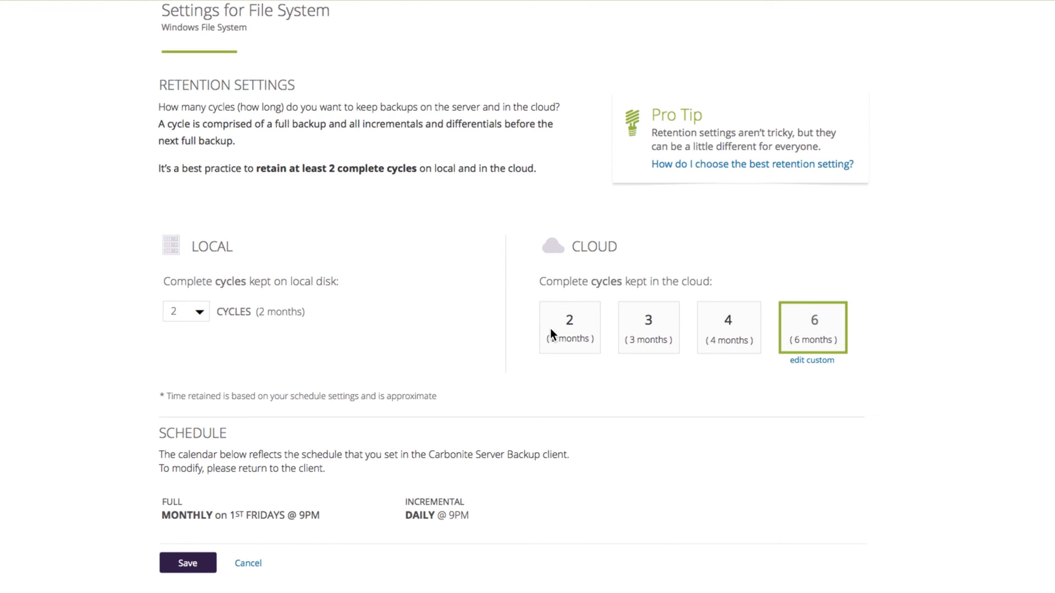
pyautogui.moveTo(203, 320)
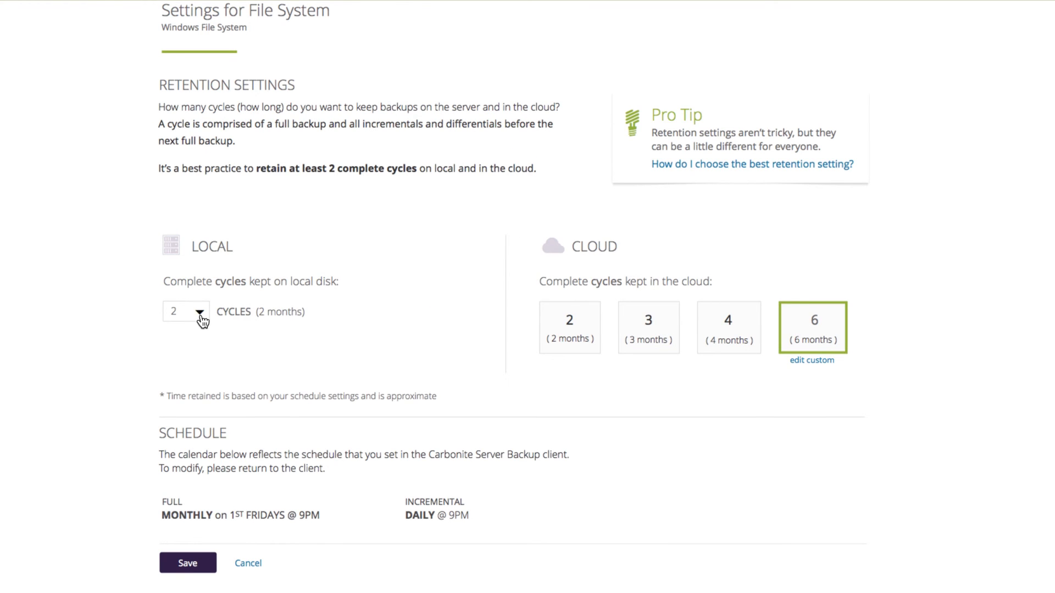
pyautogui.click(199, 311)
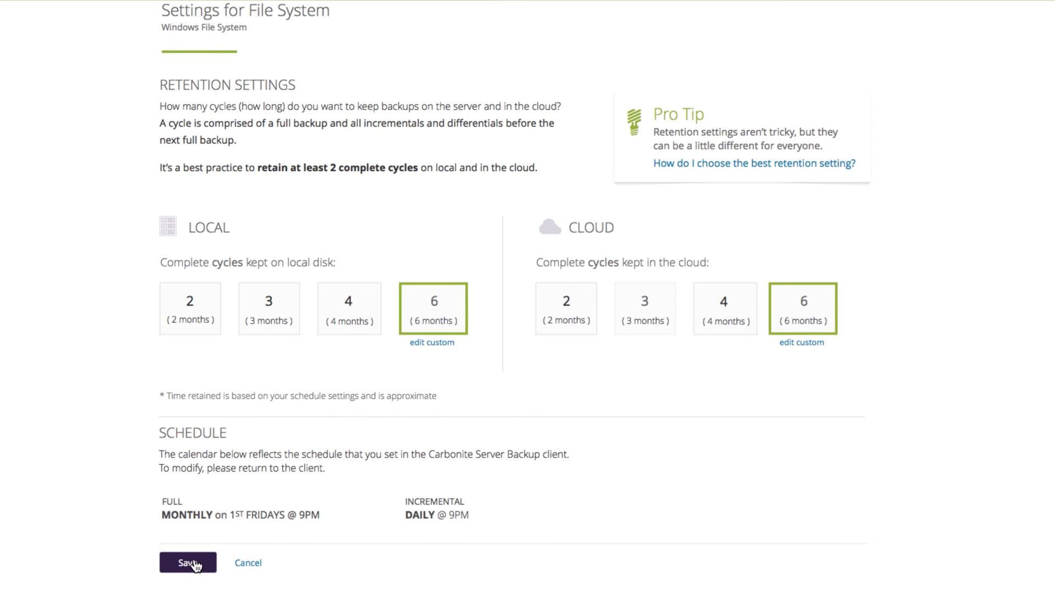
pyautogui.click(187, 562)
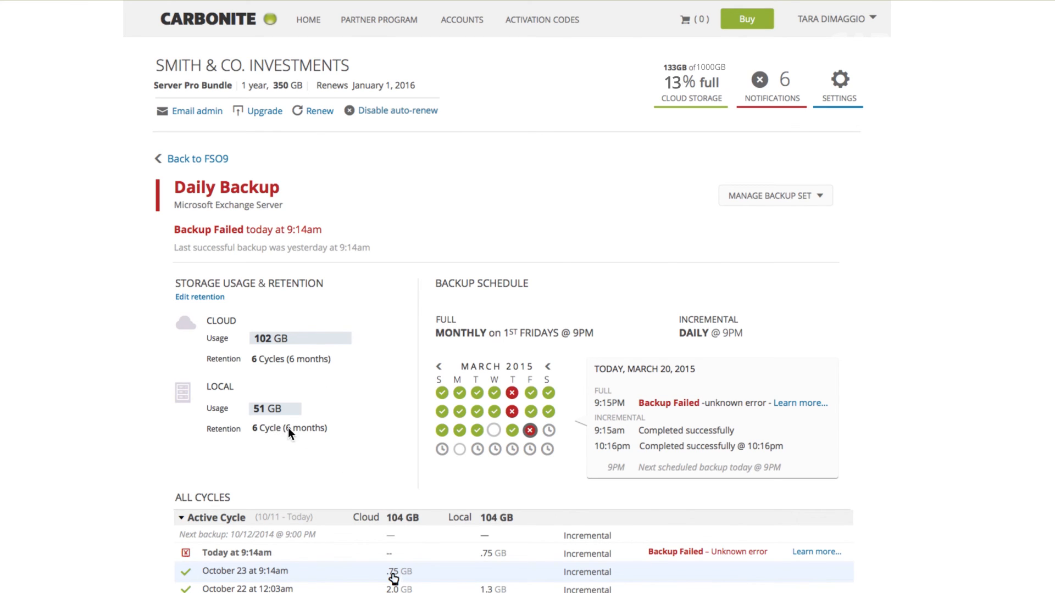
pyautogui.scroll(-3)
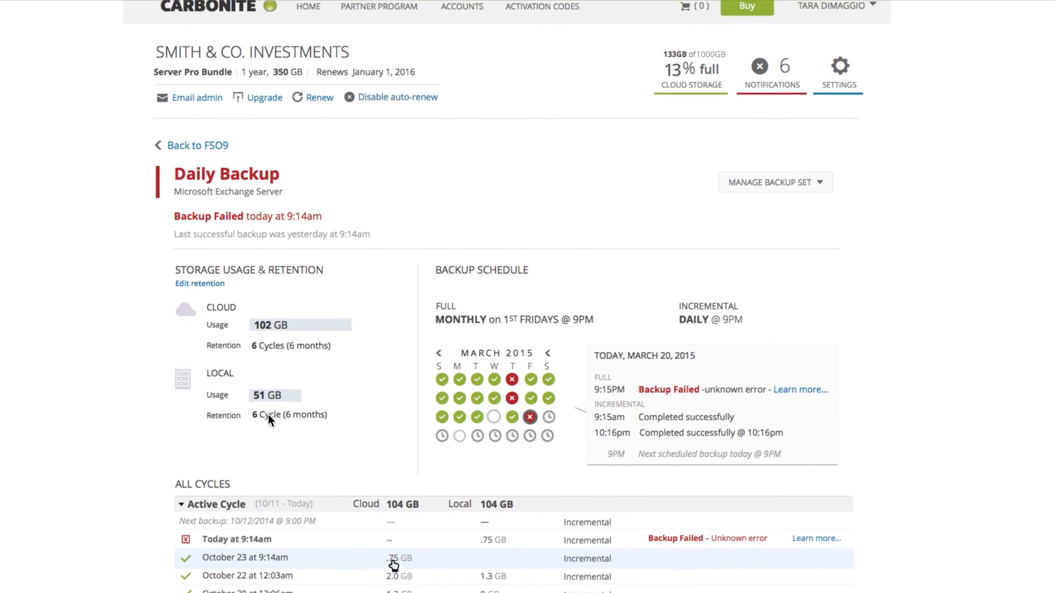
pyautogui.scroll(-3)
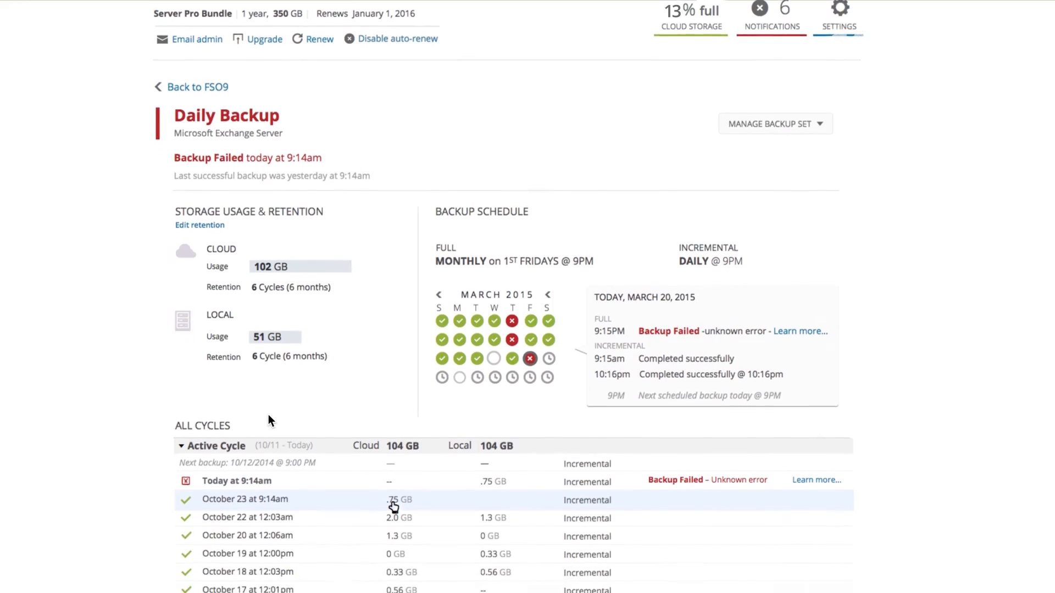
pyautogui.scroll(-3)
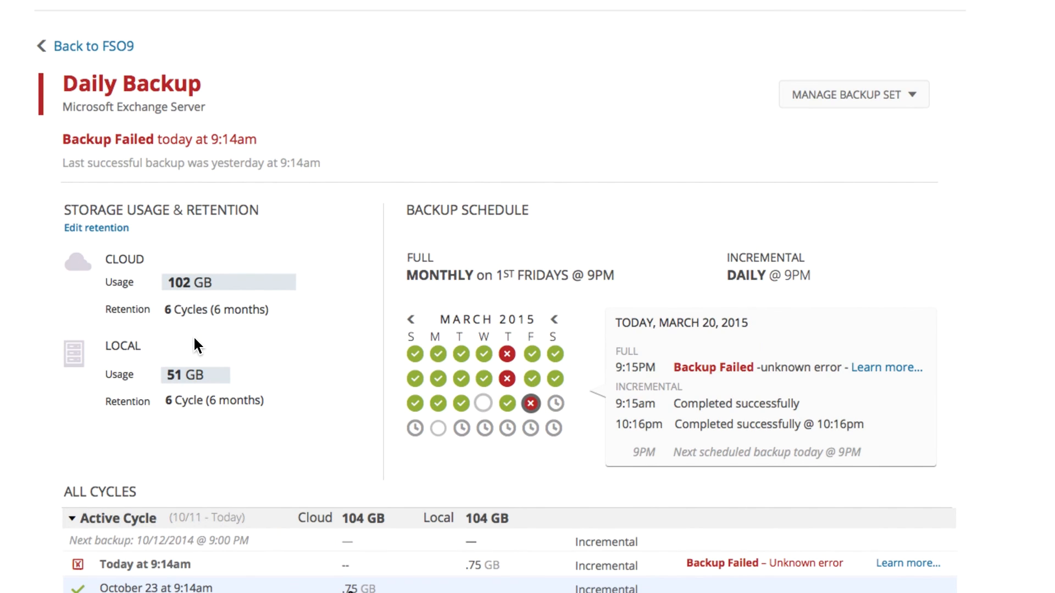